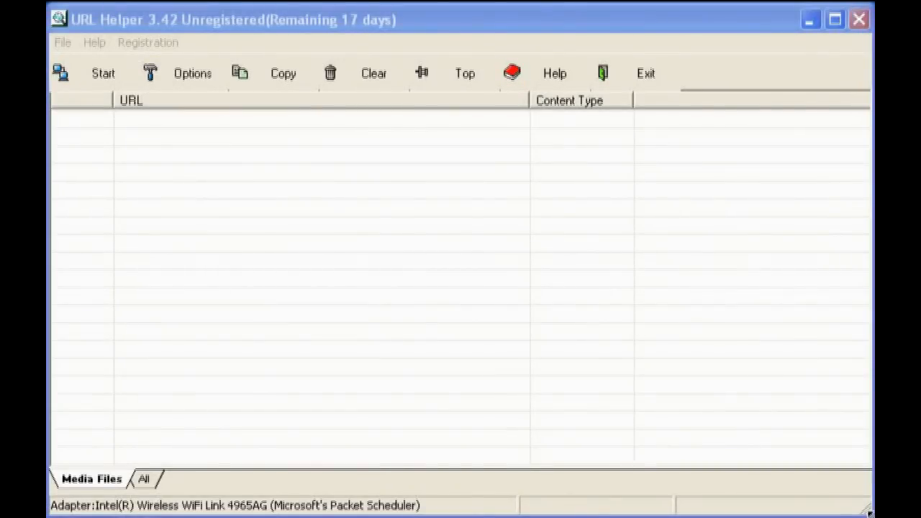
pyautogui.moveTo(223, 238)
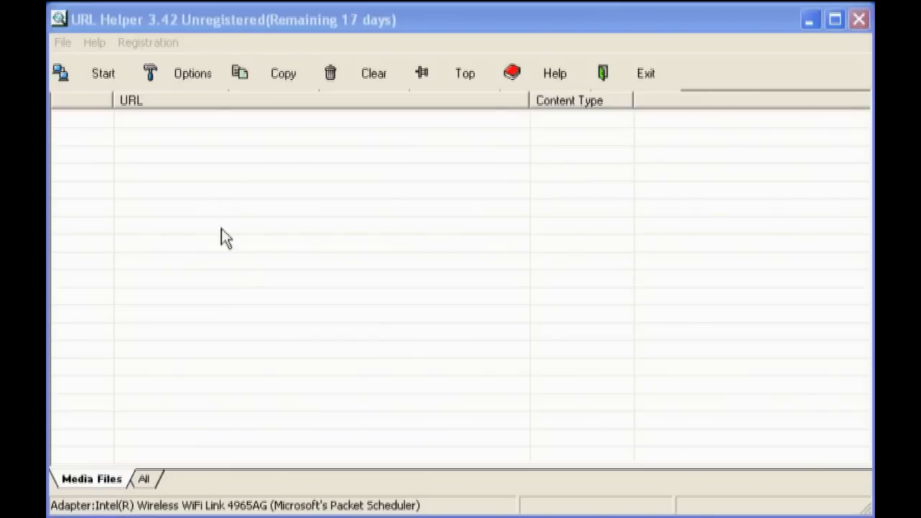
pyautogui.moveTo(157, 169)
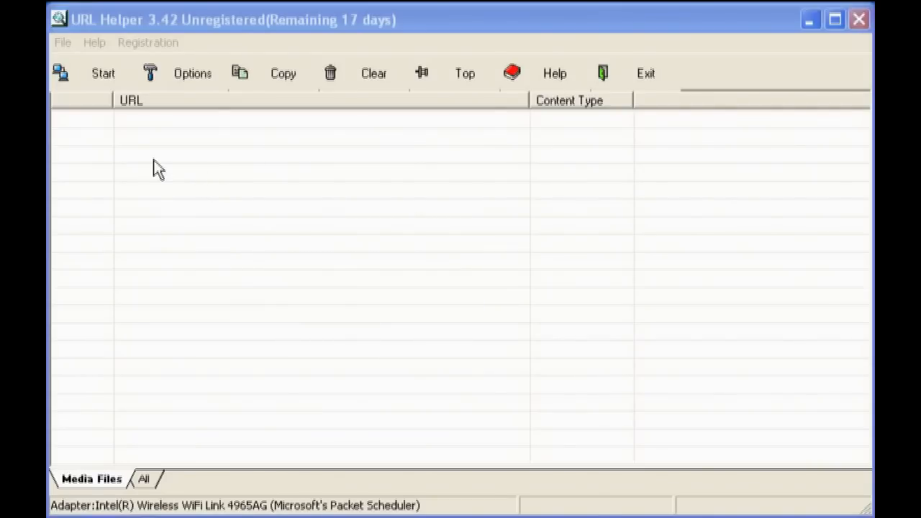
pyautogui.moveTo(175, 86)
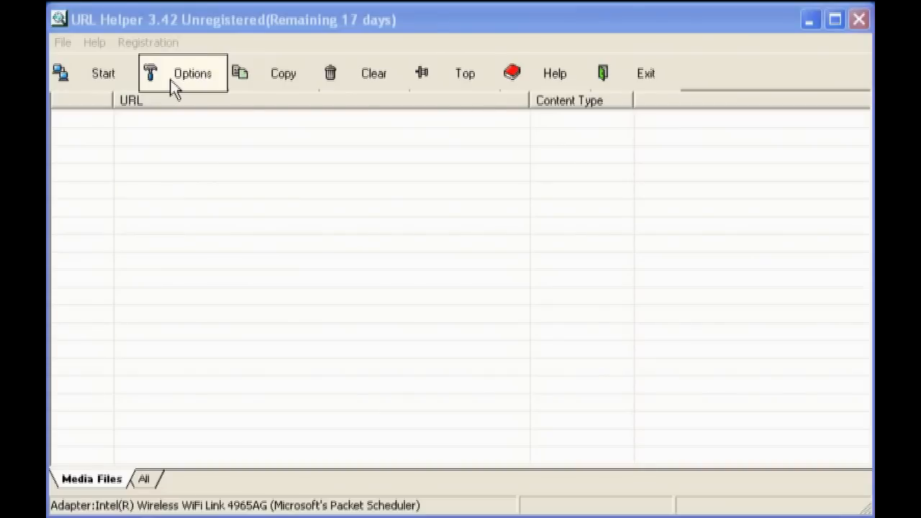
pyautogui.moveTo(190, 87)
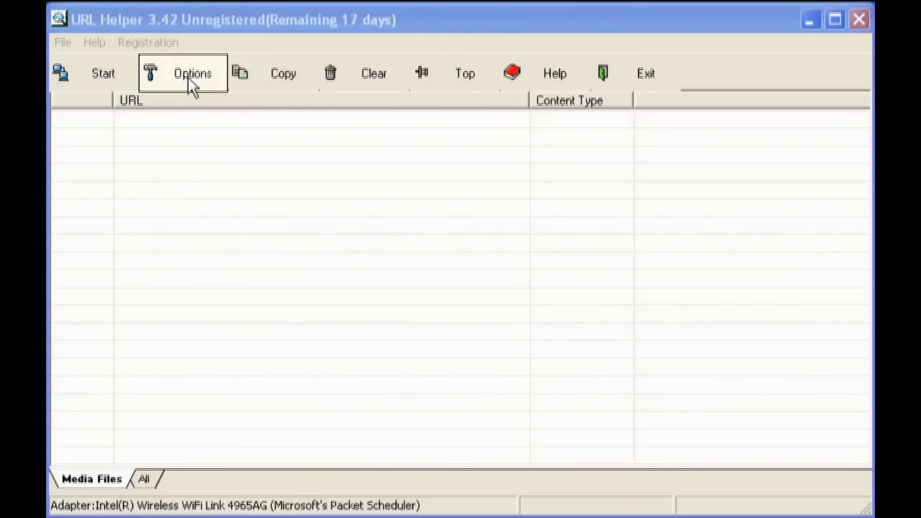
# Review URL Helper's capture settings and media list, then start capturing stream addresses
pyautogui.click(193, 72)
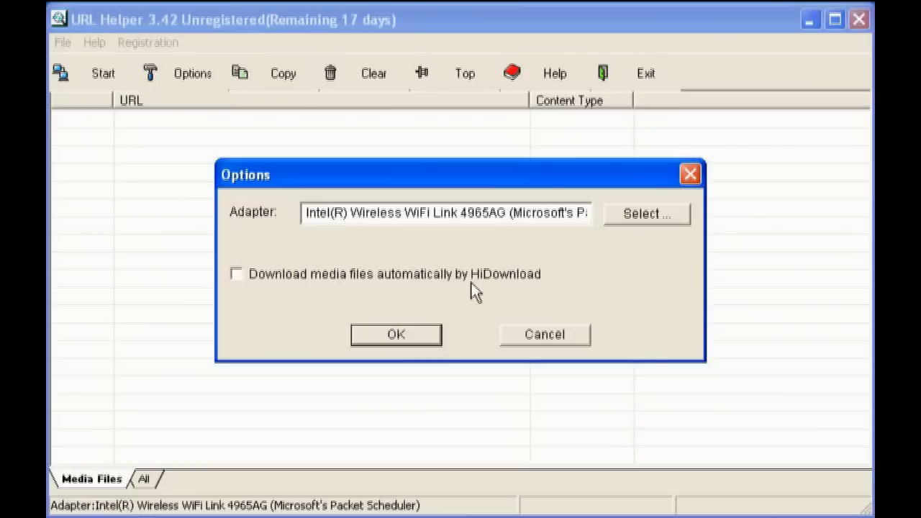
pyautogui.moveTo(544, 352)
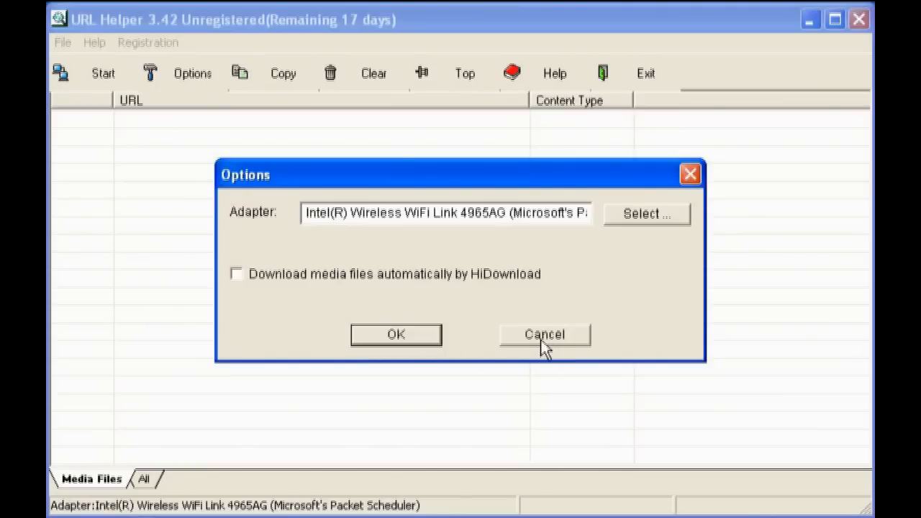
pyautogui.click(544, 334)
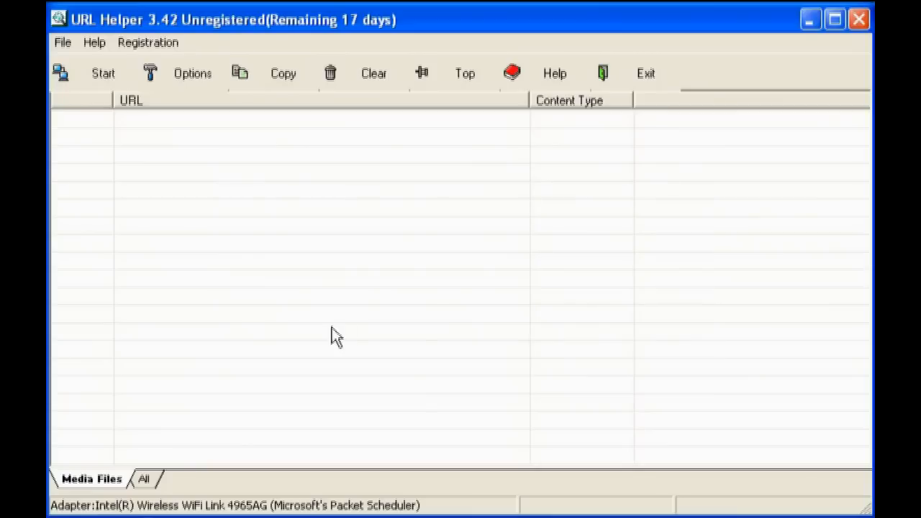
pyautogui.moveTo(104, 486)
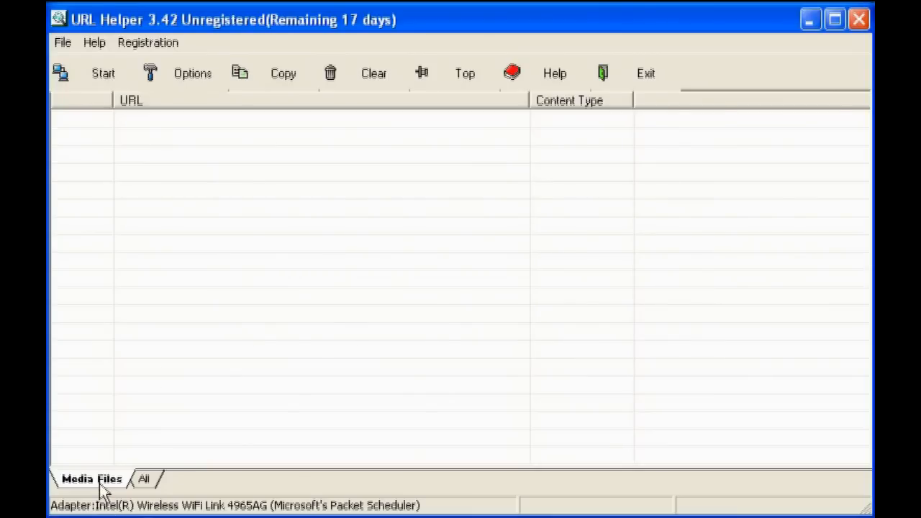
pyautogui.click(144, 478)
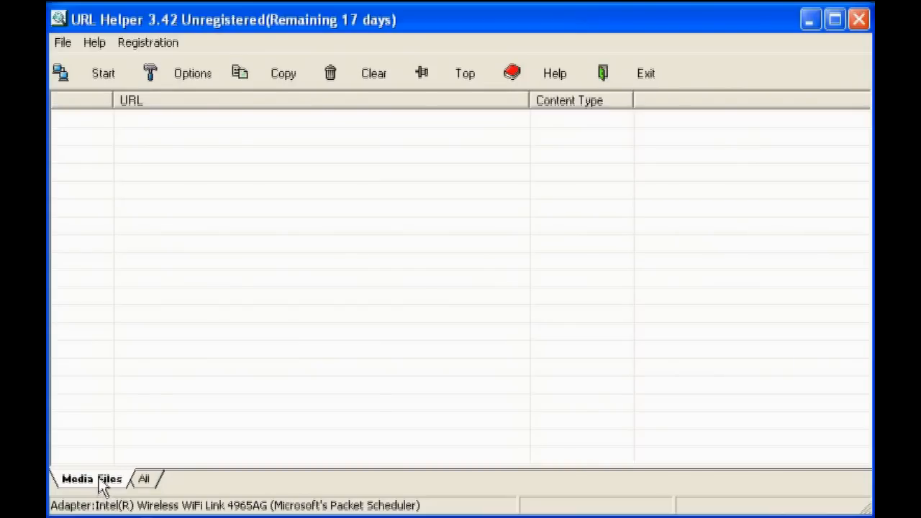
pyautogui.moveTo(102, 73)
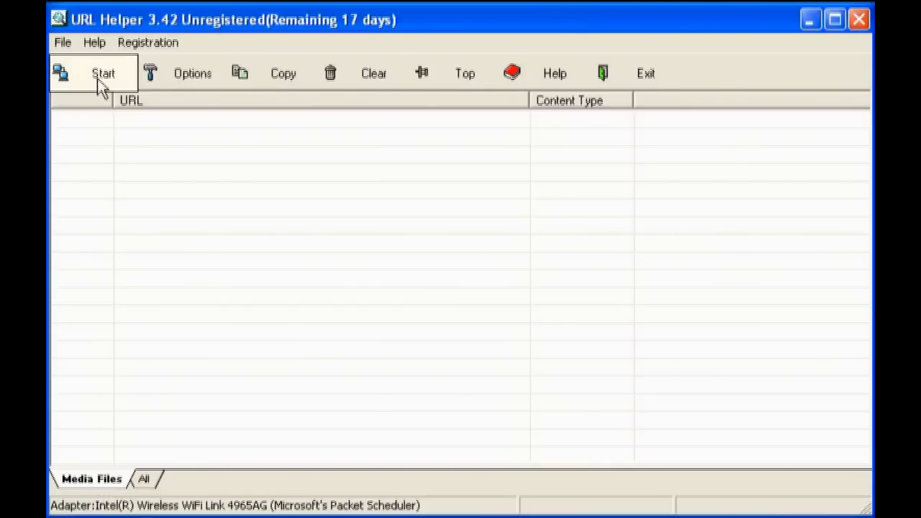
pyautogui.click(100, 73)
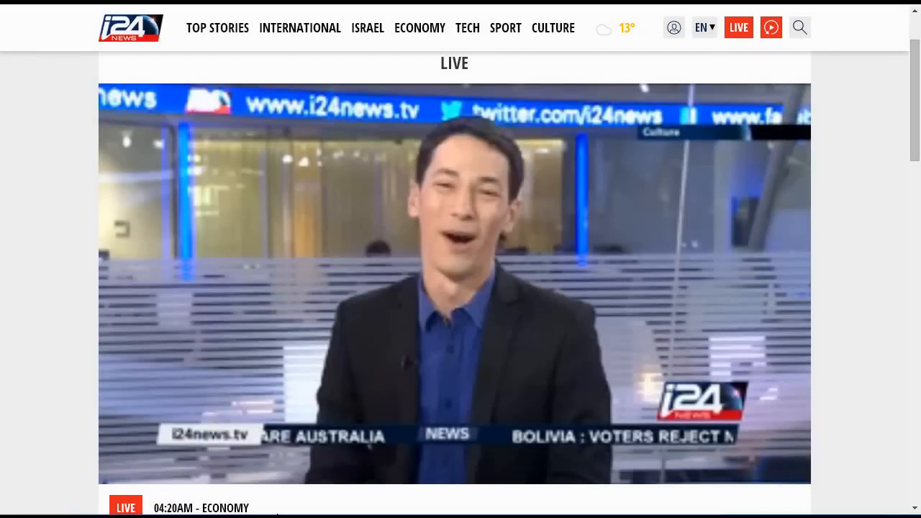
pyautogui.moveTo(238, 463)
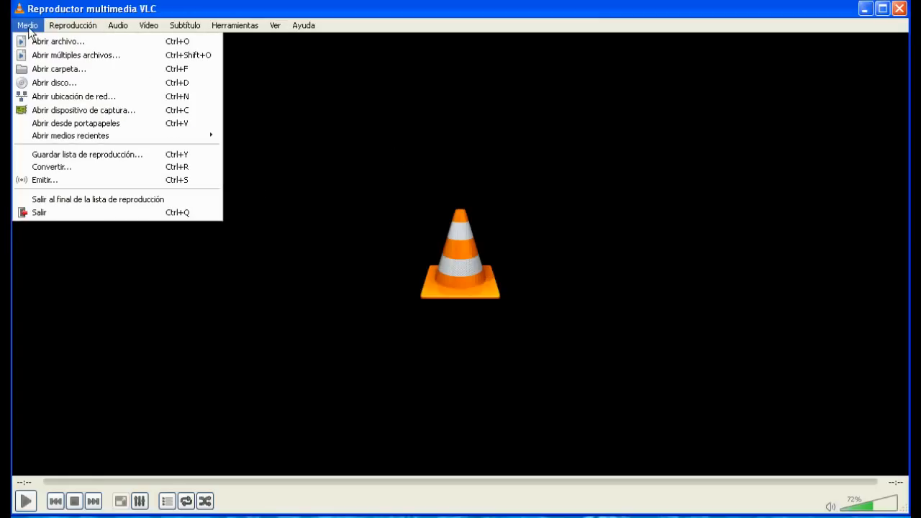
# Show VLC's Medio menu with options such as Abrir ubicación de red
pyautogui.click(72, 96)
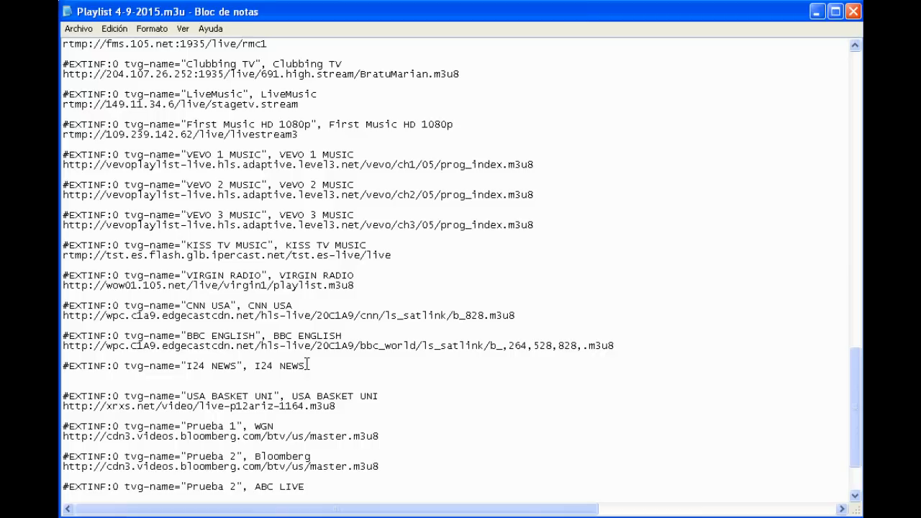
# Paste the captured dailymotion live.isml stream URL under the #EXTINF I24 NEWS line
pyautogui.write('http://stream-ec.vty.dailymotion.com/35/dm/1/x29atae/live.isml/events(live-1455976968)/live-audio=128000-video=1200000.m3u8')
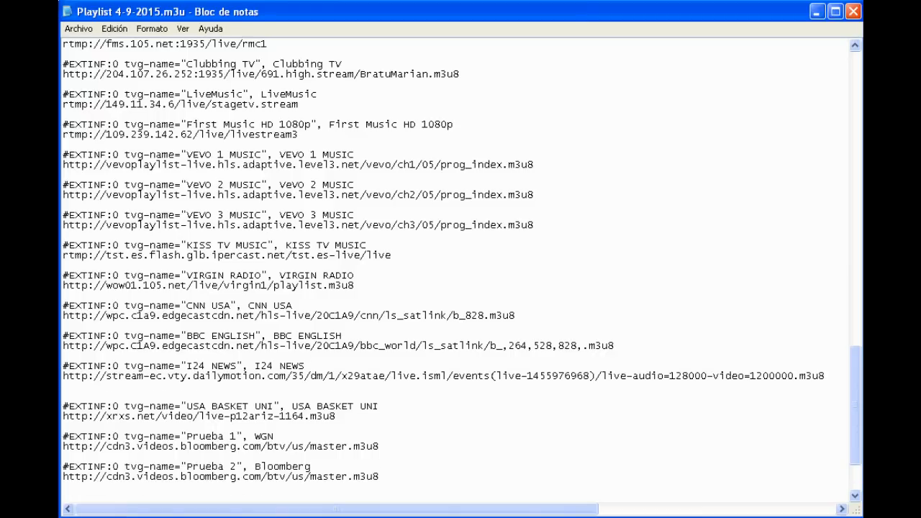
pyautogui.click(825, 377)
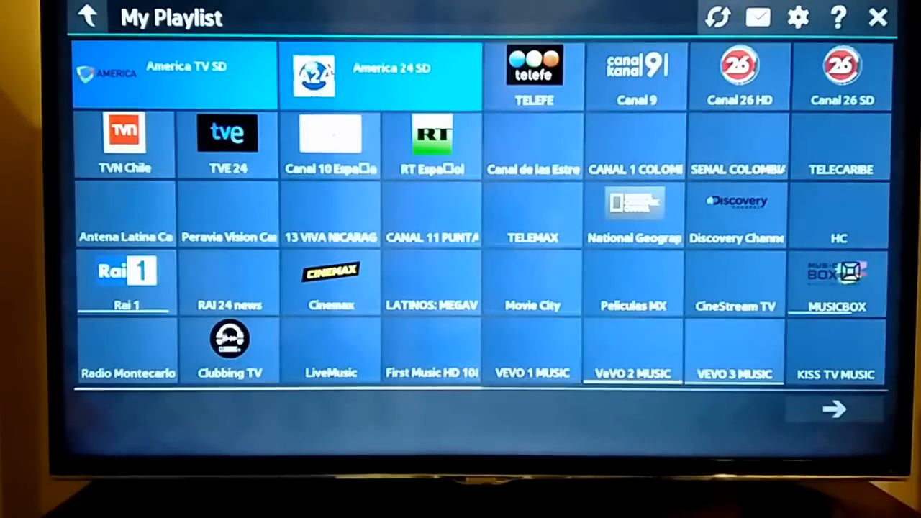
# Advance My Playlist to the next page listing the i24news channel
pyautogui.click(835, 410)
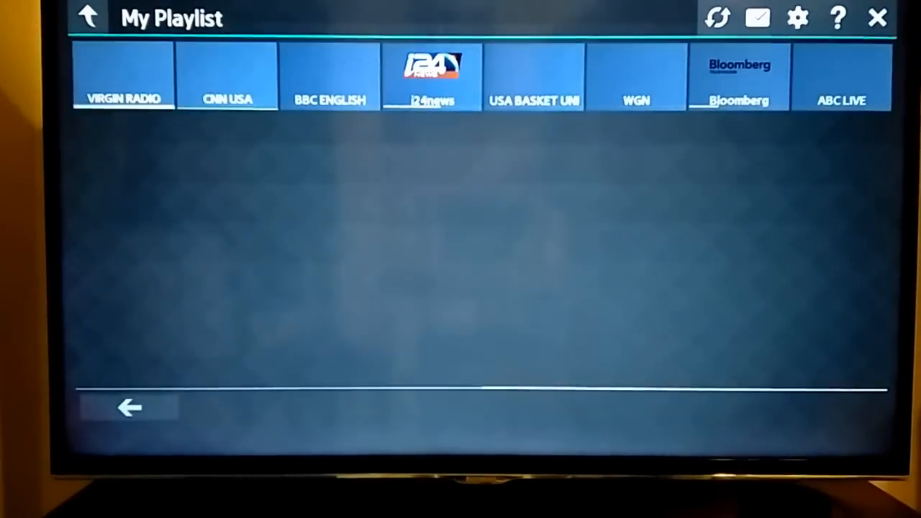